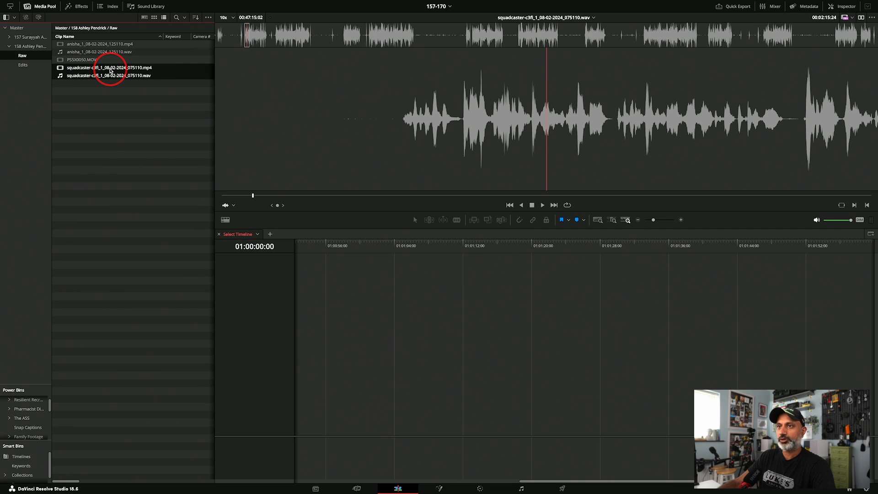
Auto-sync the squadcaster MP4 with its WAV audio based on waveform.
{"action": "right_click", "coordinate": [110, 67]}
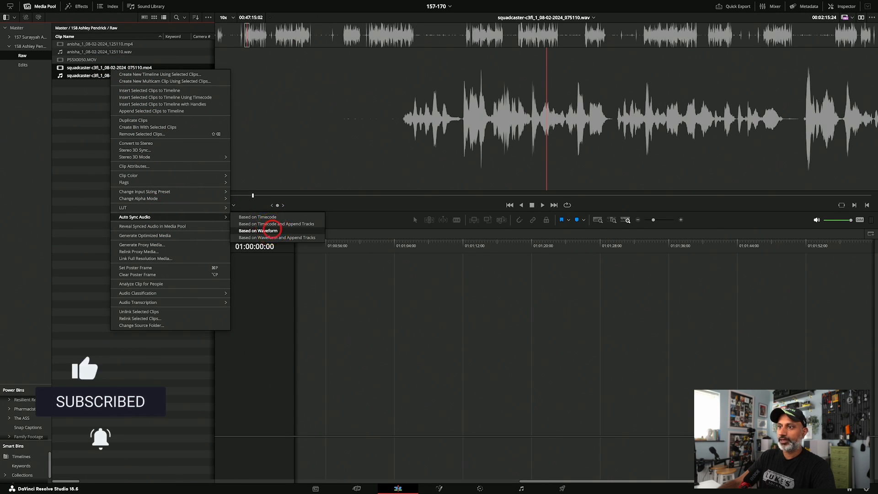
{"action": "left_click", "coordinate": [259, 229]}
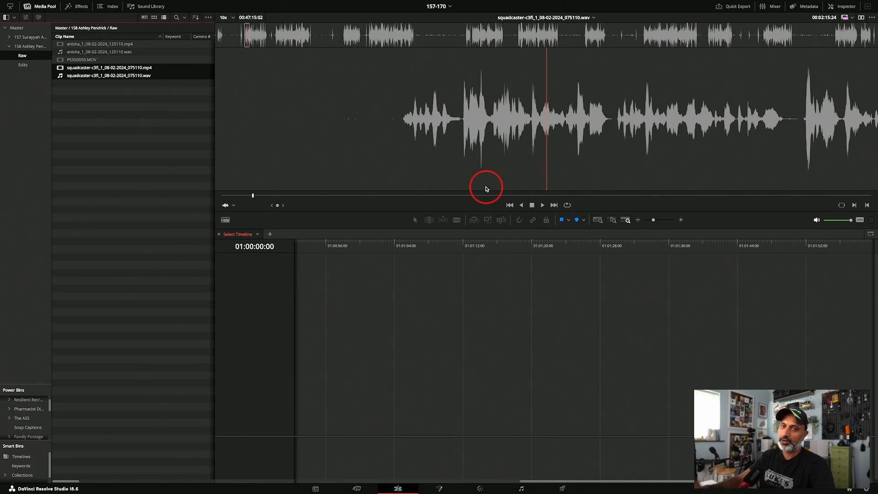
{"action": "mouse_move", "coordinate": [493, 200]}
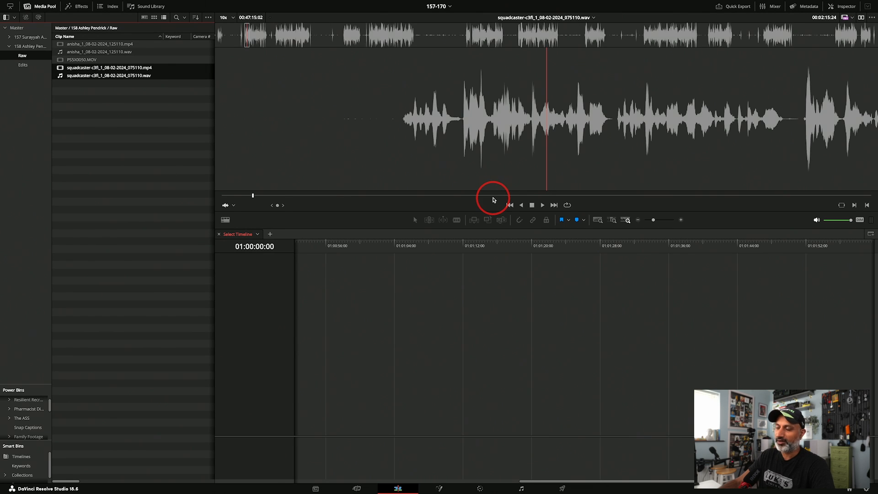
{"action": "mouse_move", "coordinate": [84, 92]}
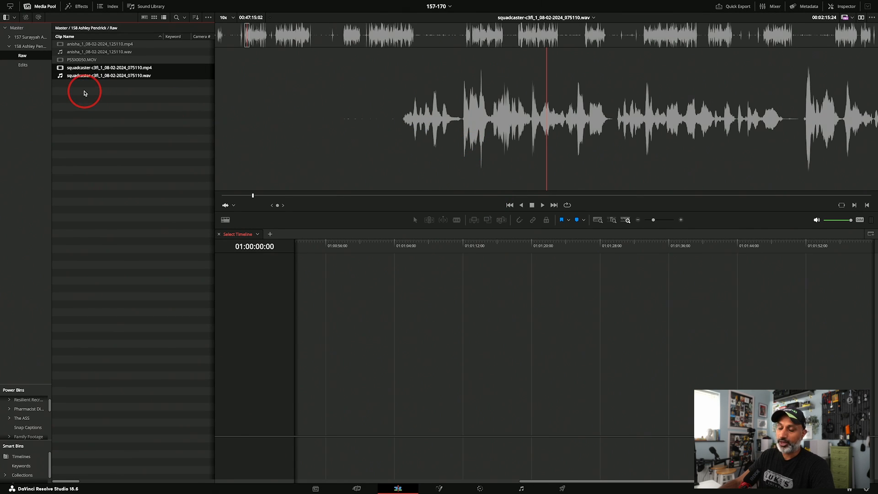
{"action": "mouse_move", "coordinate": [62, 46]}
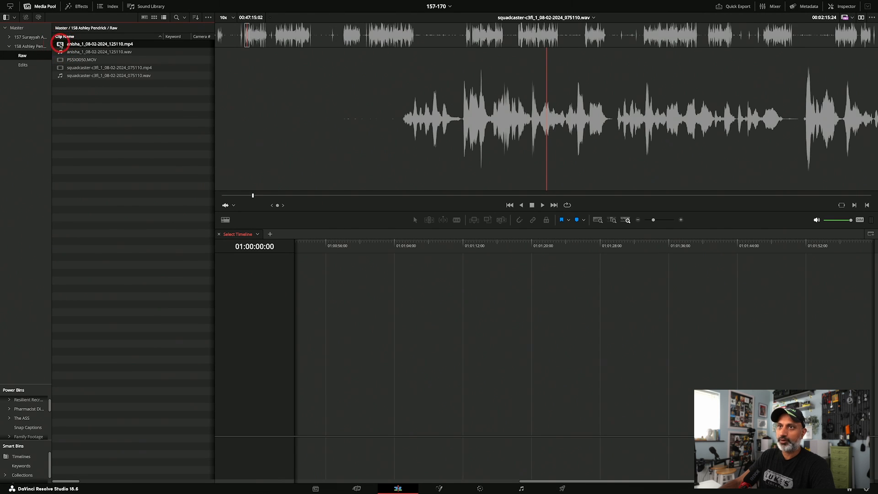
Auto-sync PS5X0050.MOV with the anisha WAV recording based on waveform.
{"action": "left_click", "coordinate": [99, 44]}
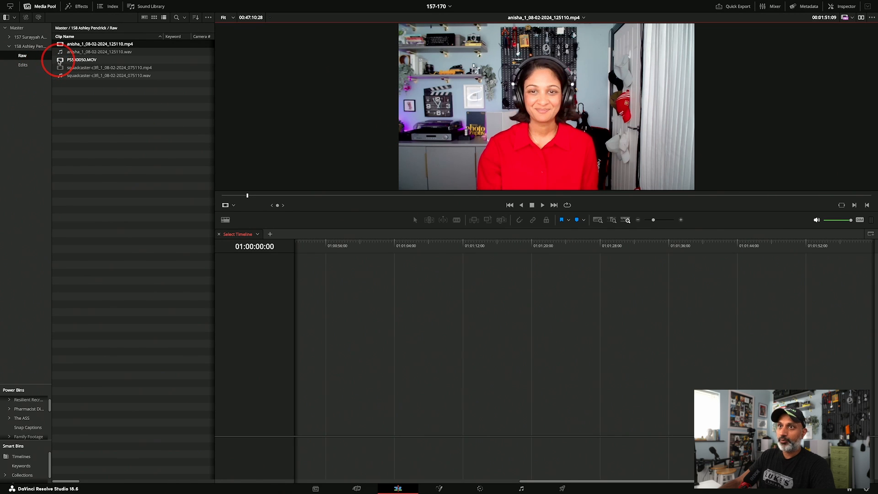
{"action": "left_click", "coordinate": [82, 59]}
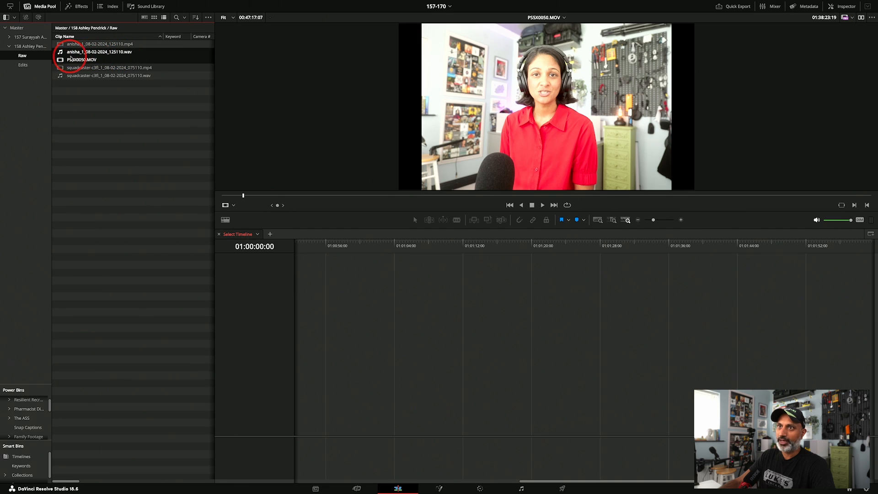
{"action": "right_click", "coordinate": [72, 60]}
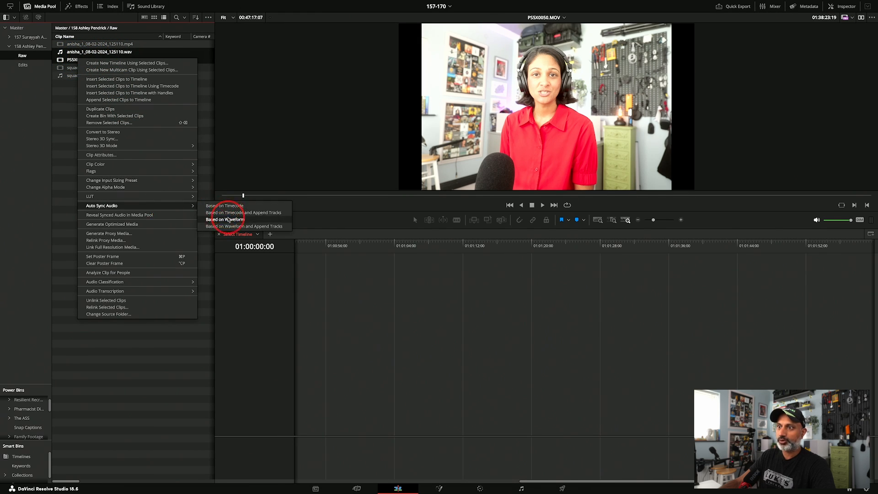
{"action": "left_click", "coordinate": [224, 219]}
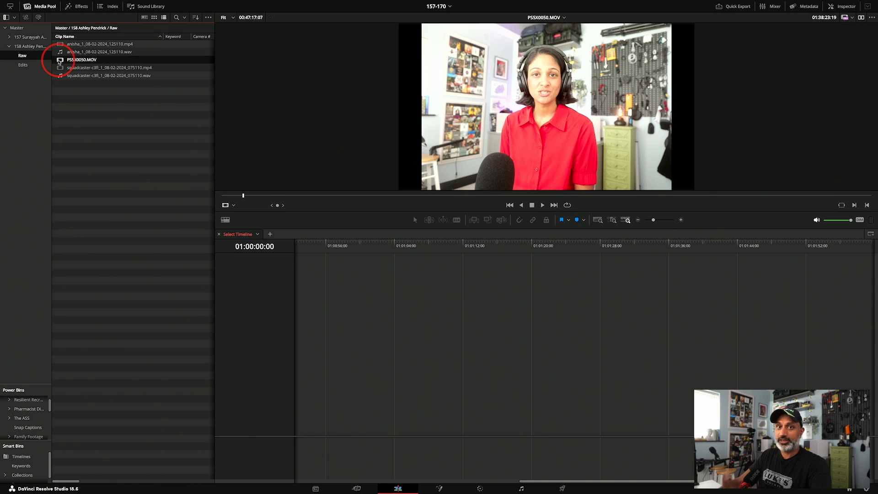
Preview PS5X0050.MOV in the source viewer at a later point to check the sync.
{"action": "left_click", "coordinate": [110, 68]}
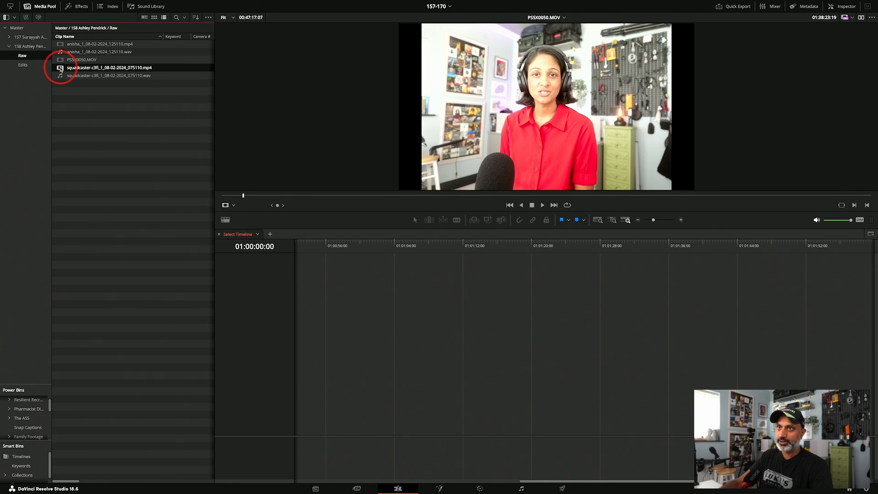
{"action": "left_click", "coordinate": [83, 59]}
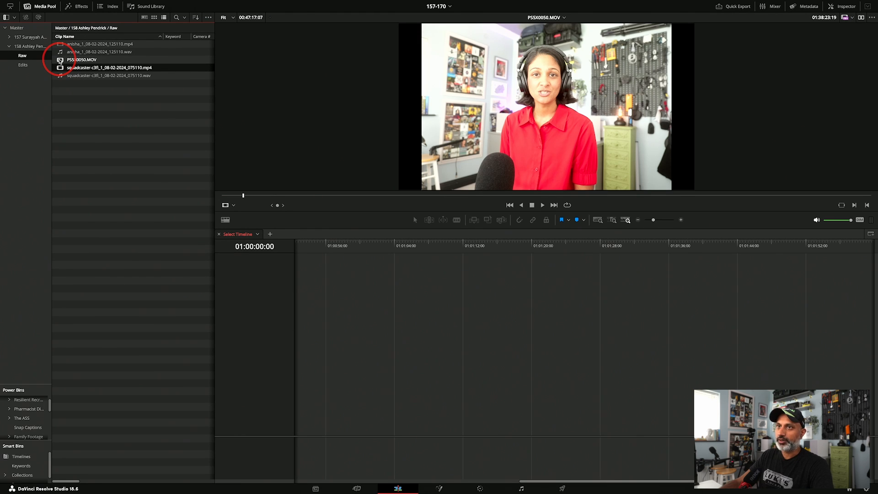
{"action": "left_click", "coordinate": [83, 60]}
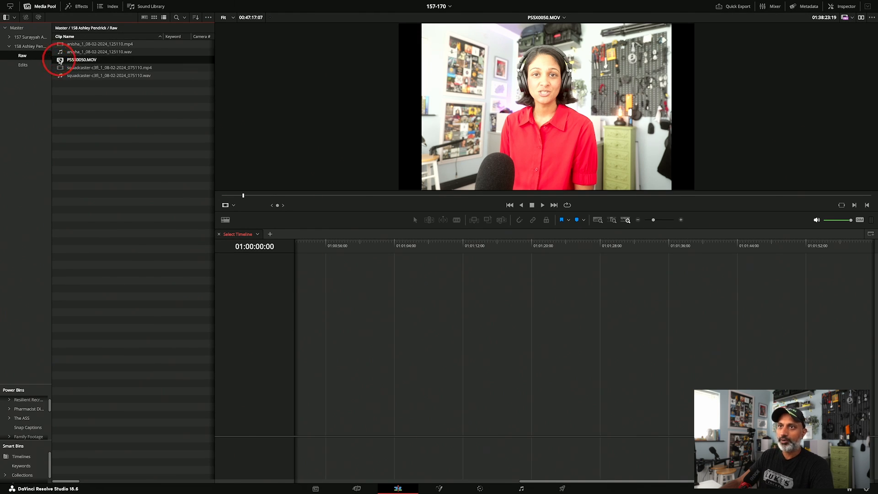
{"action": "mouse_move", "coordinate": [397, 182]}
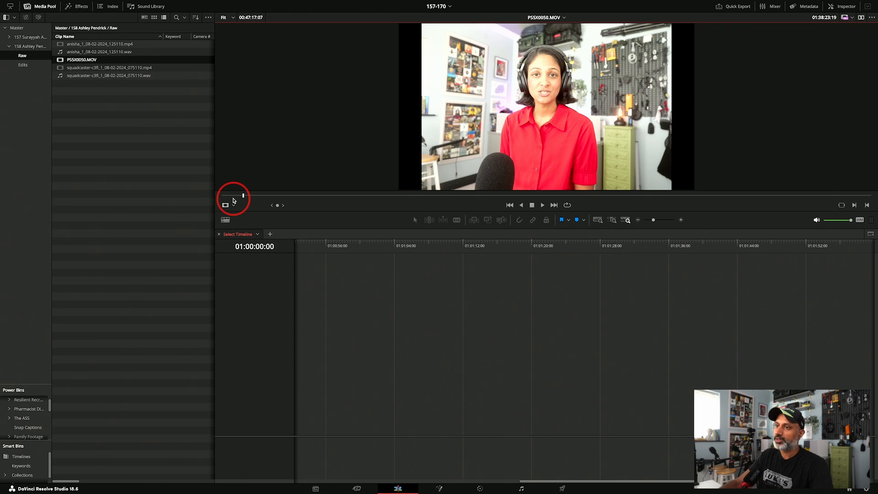
{"action": "mouse_move", "coordinate": [235, 197]}
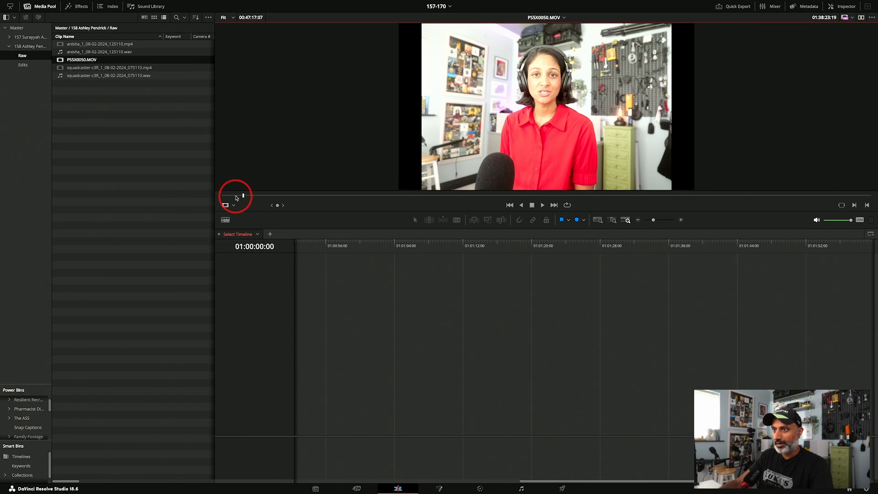
{"action": "left_click", "coordinate": [541, 205]}
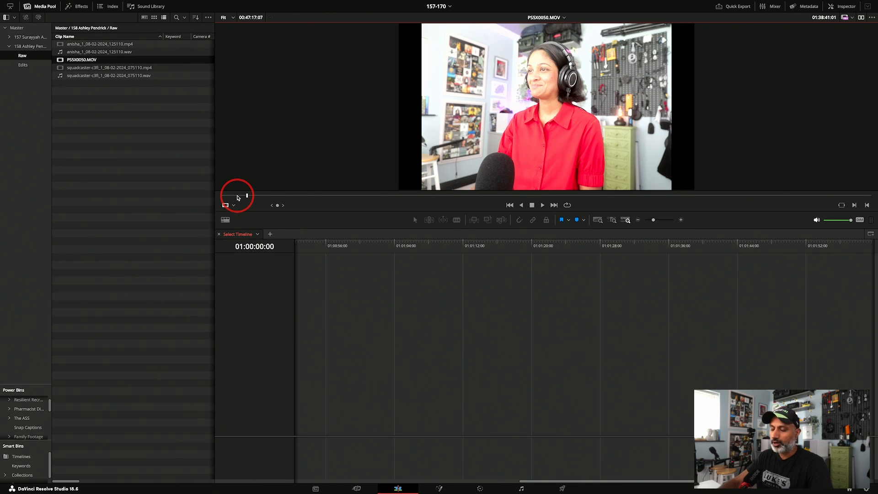
{"action": "mouse_move", "coordinate": [251, 197]}
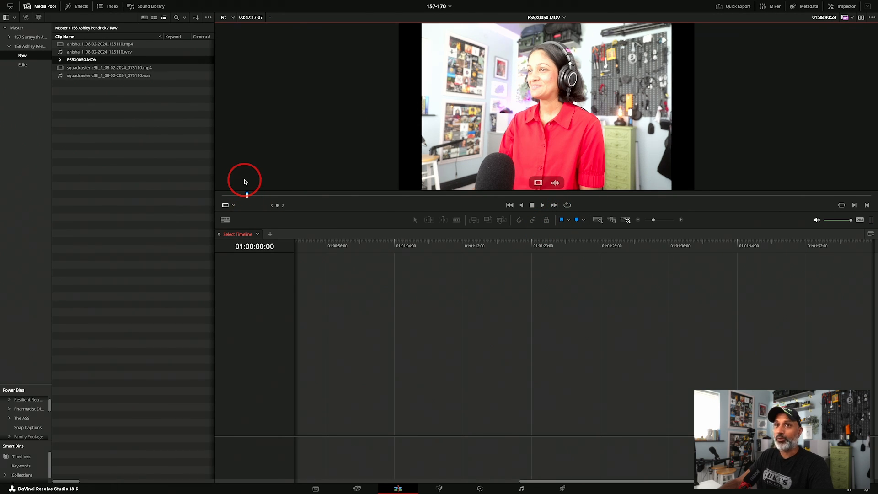
{"action": "mouse_move", "coordinate": [235, 180]}
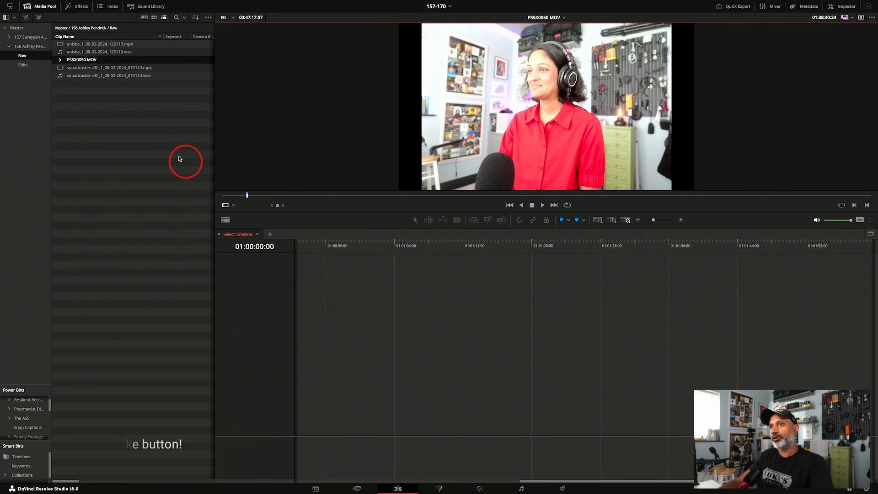
Load the squadcaster clip and play it to the clap sync point.
{"action": "left_click", "coordinate": [110, 67]}
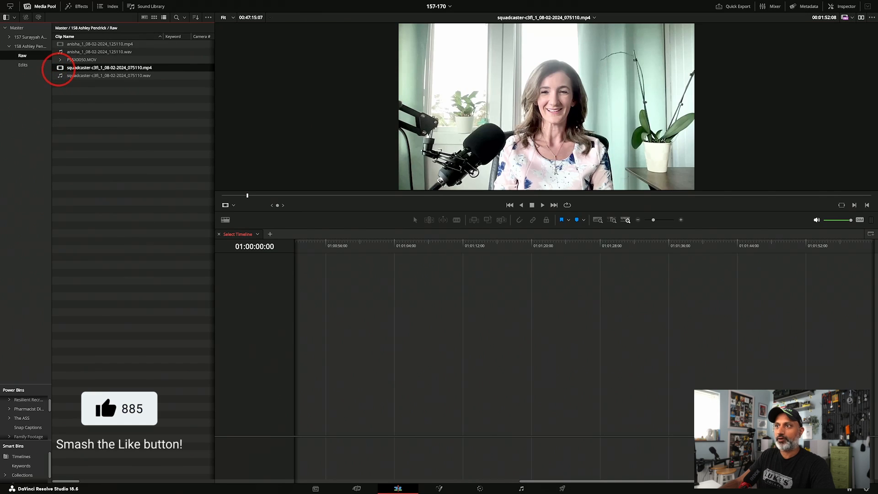
{"action": "left_click", "coordinate": [541, 204]}
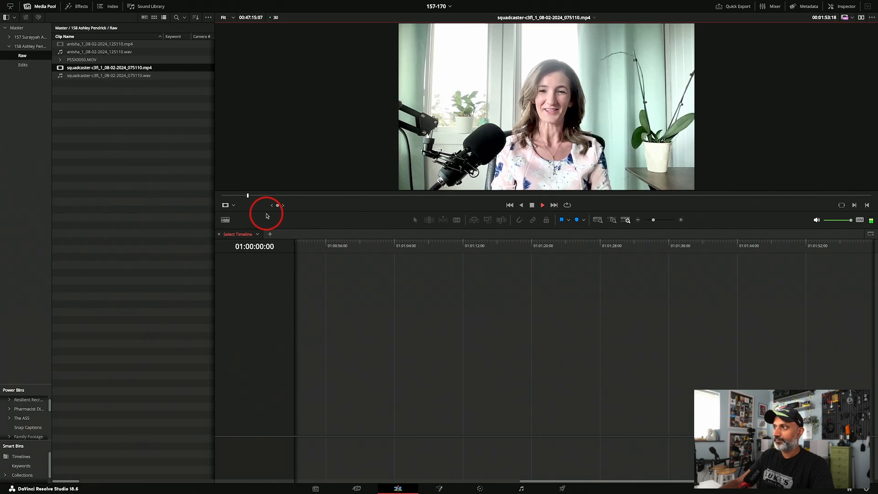
{"action": "mouse_move", "coordinate": [246, 196]}
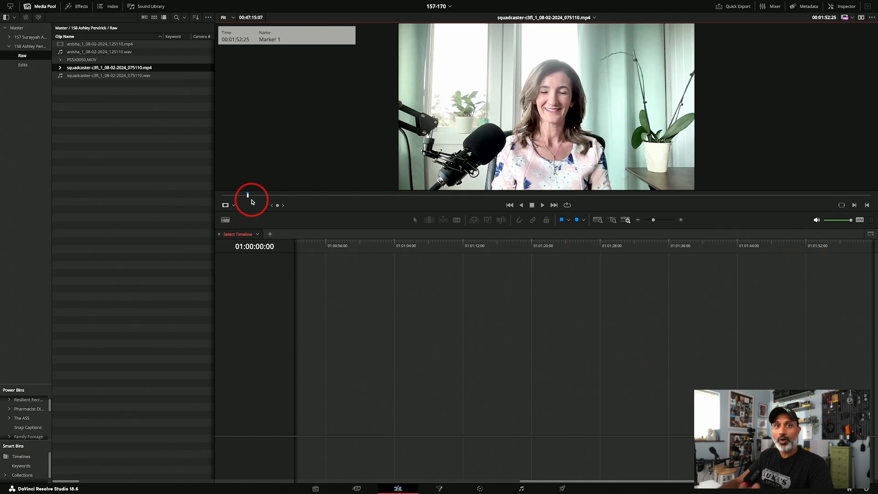
{"action": "mouse_move", "coordinate": [262, 202]}
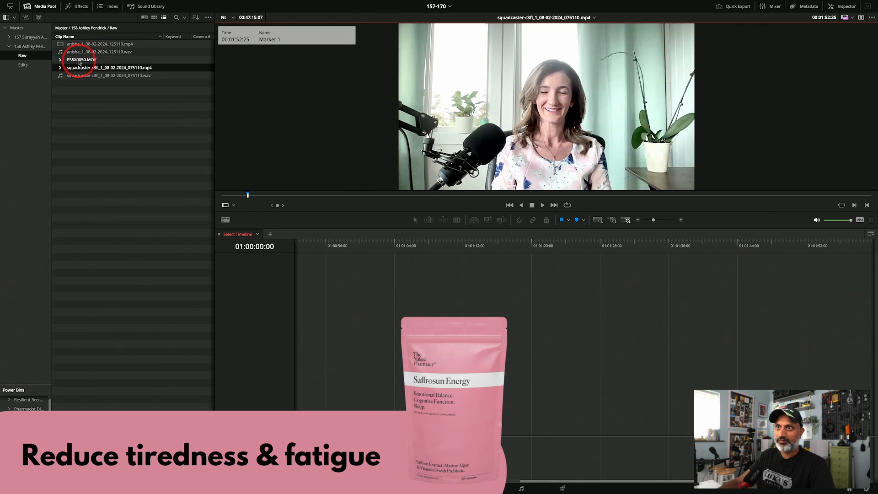
Create multicam clip '158 MC' from the selected clips with angles synced on markers.
{"action": "right_click", "coordinate": [108, 67]}
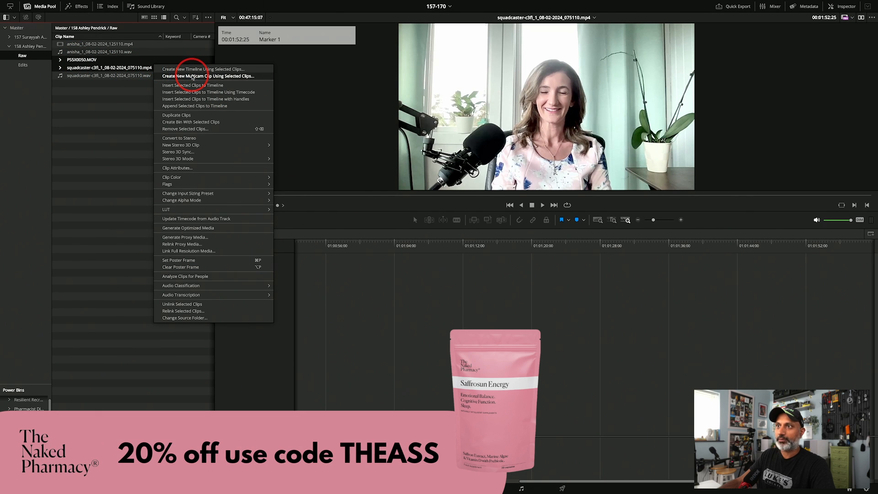
{"action": "left_click", "coordinate": [208, 75]}
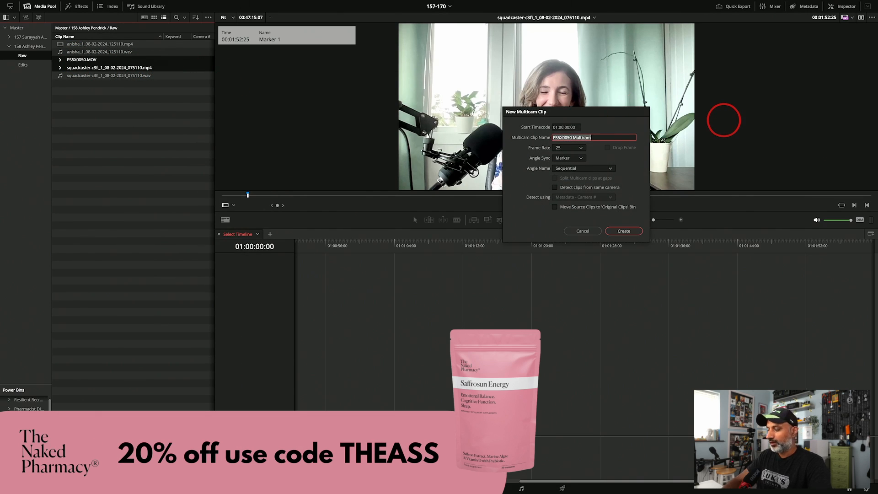
{"action": "type", "text": "158 MC"}
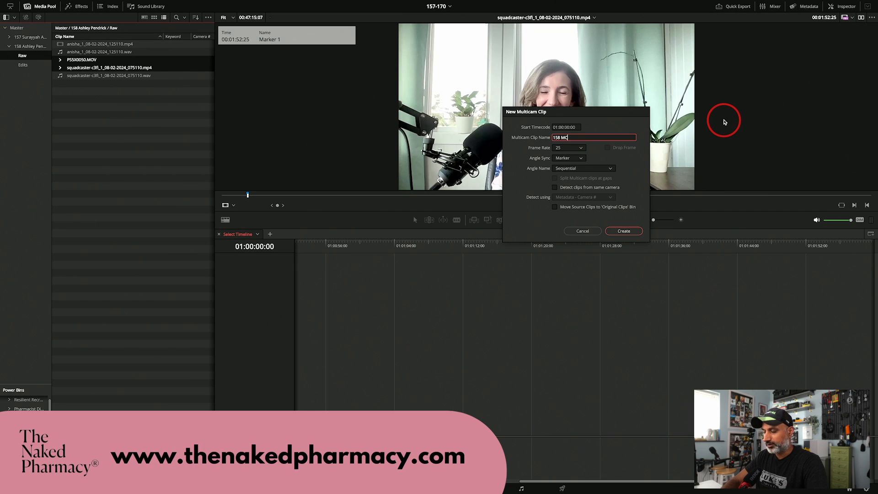
{"action": "mouse_move", "coordinate": [562, 149]}
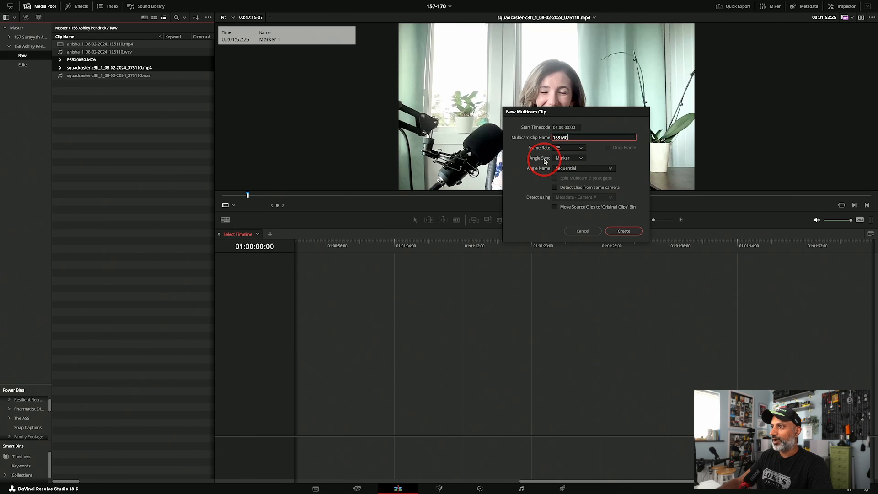
{"action": "mouse_move", "coordinate": [573, 161]}
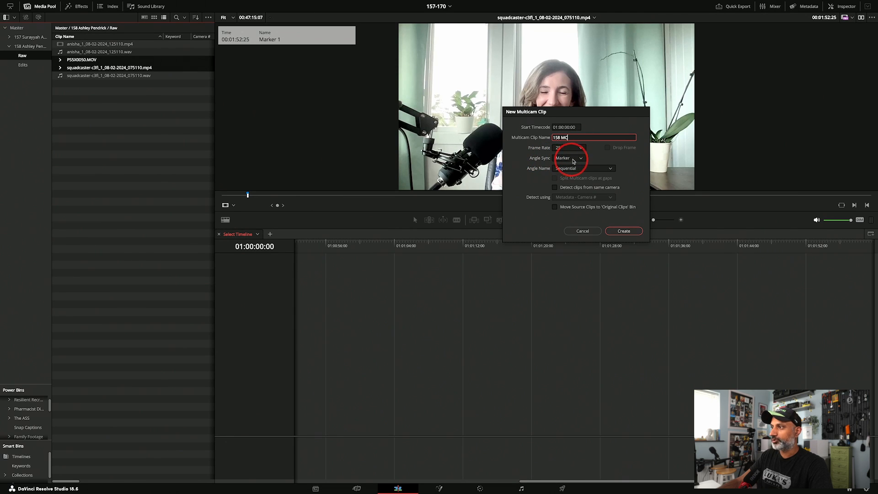
{"action": "left_click", "coordinate": [568, 157]}
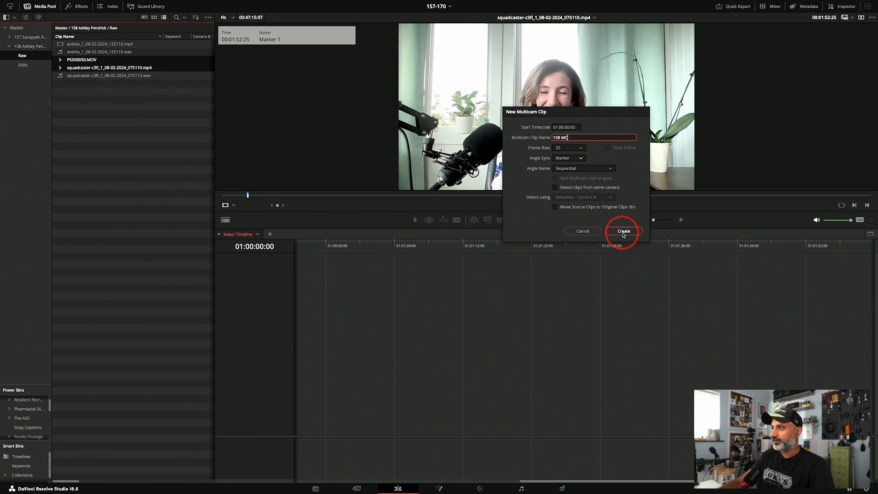
{"action": "left_click", "coordinate": [622, 230]}
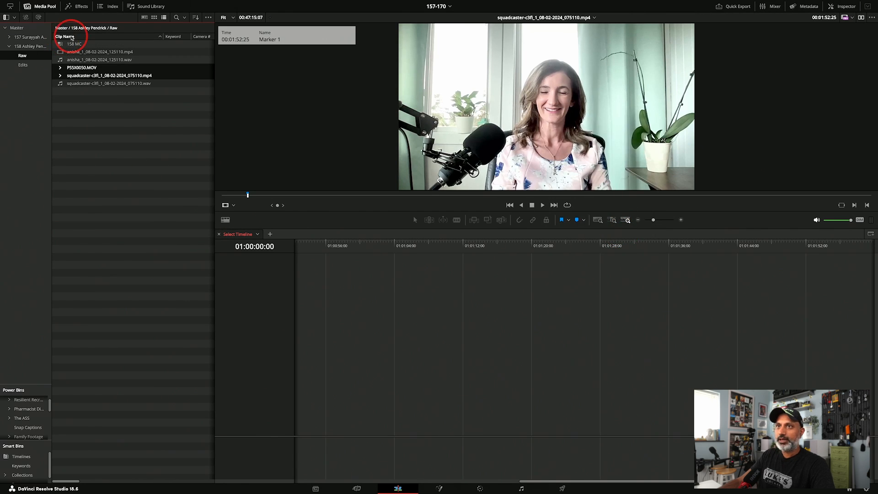
Open 158 MC in the timeline and jump to the audio spike to verify alignment.
{"action": "right_click", "coordinate": [73, 44]}
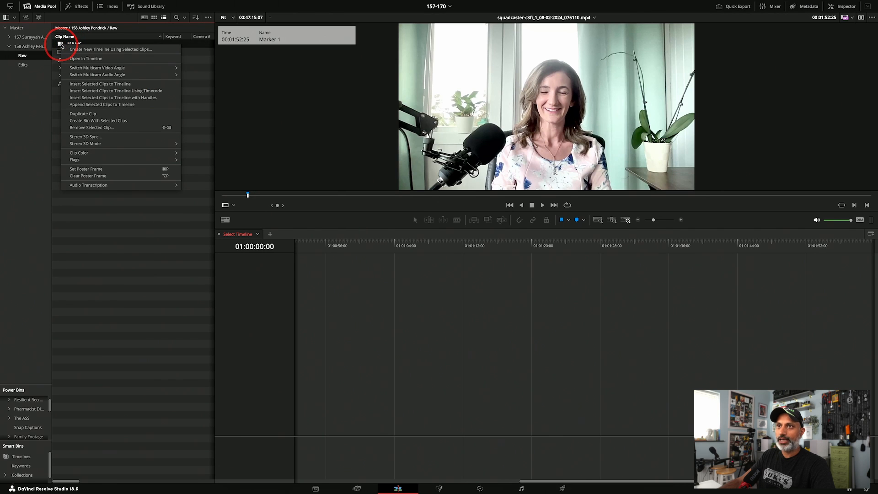
{"action": "left_click", "coordinate": [85, 58]}
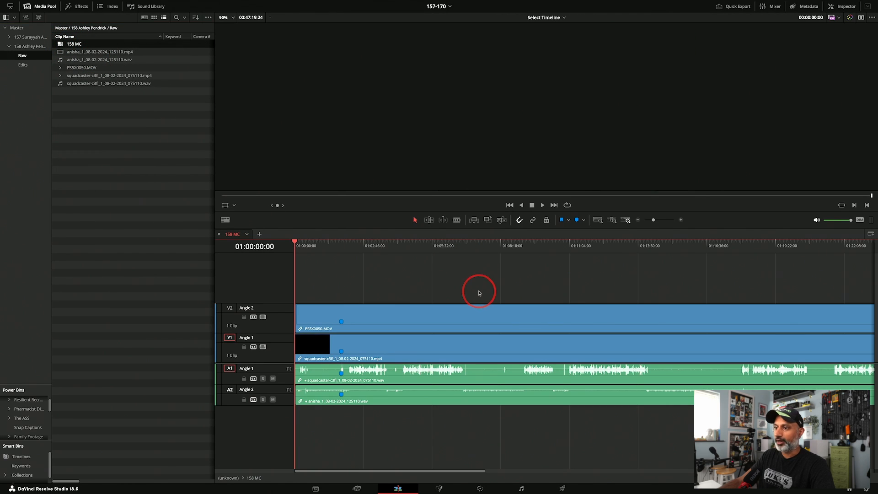
{"action": "mouse_move", "coordinate": [402, 342]}
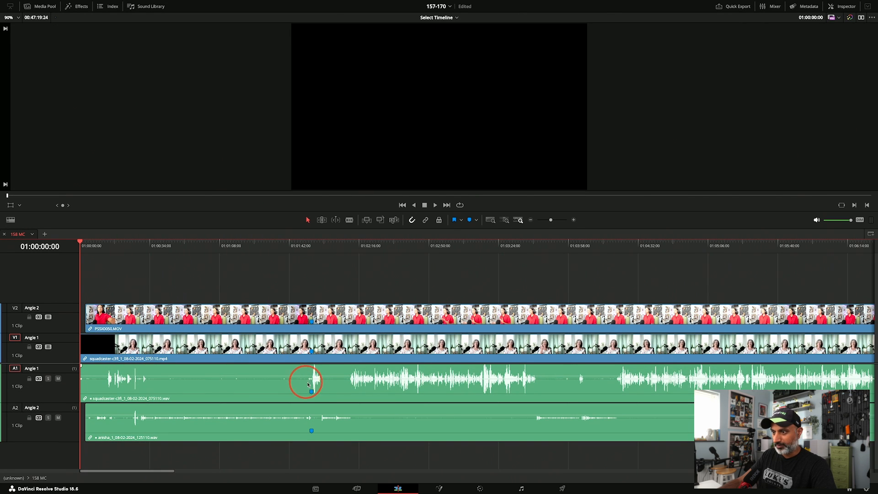
{"action": "left_click", "coordinate": [296, 246]}
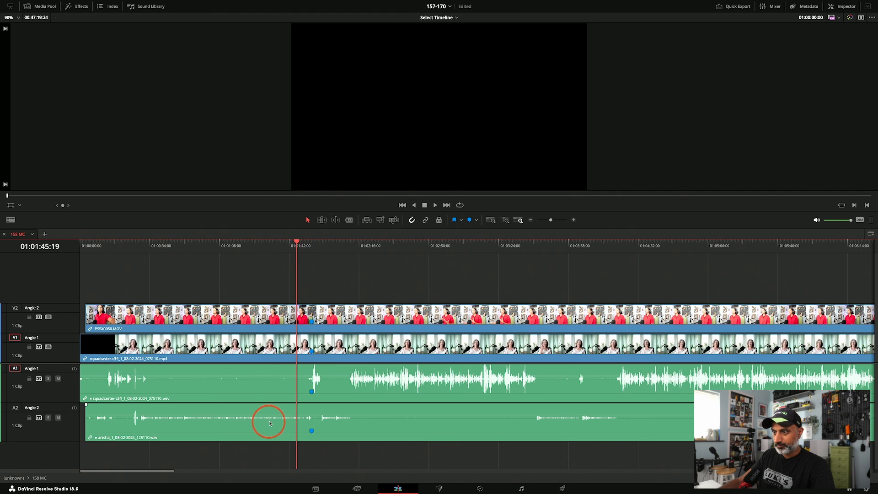